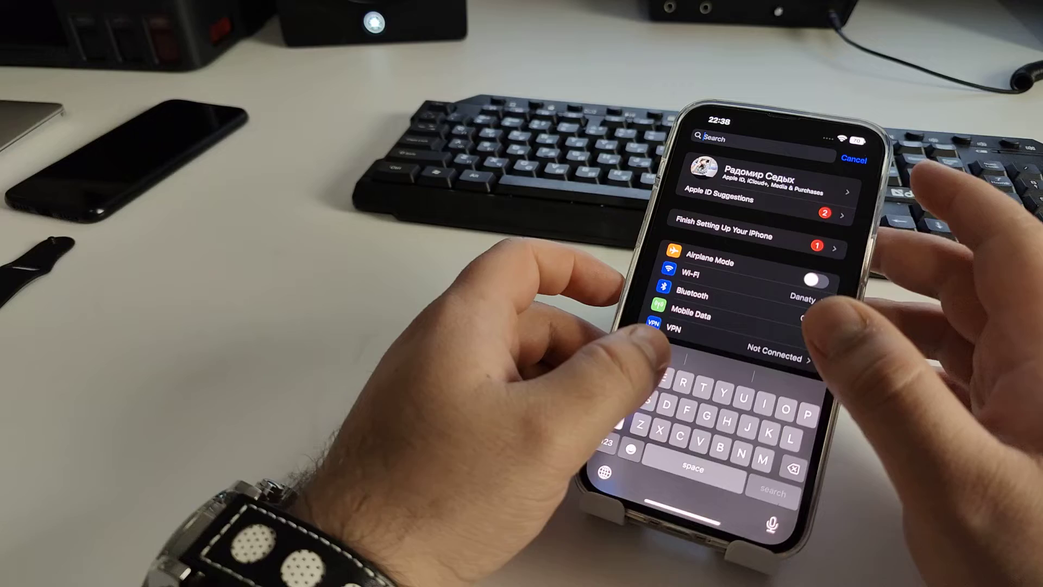
type("Res")
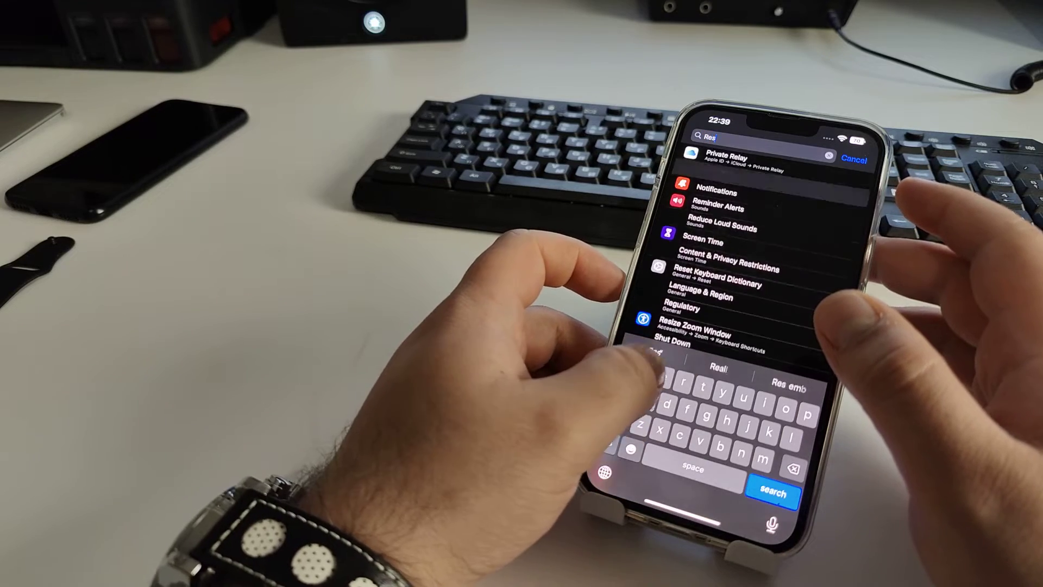